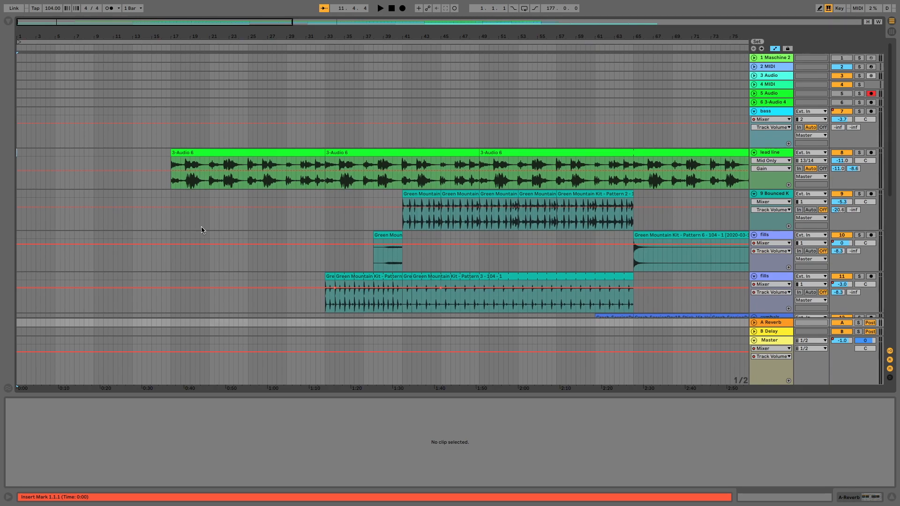
Step: Select the first eight-bar 3-Audio 1 loop clip on the chords track
scroll("down", 3)
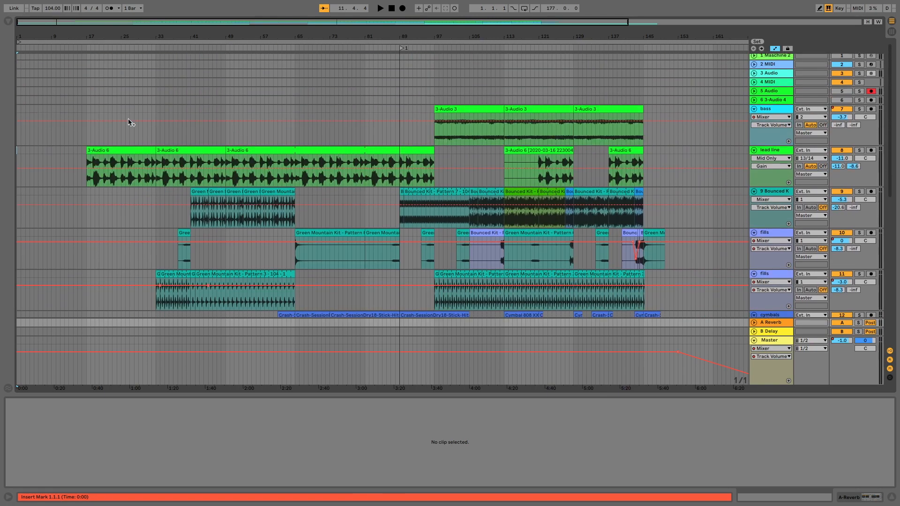
scroll("down", 3)
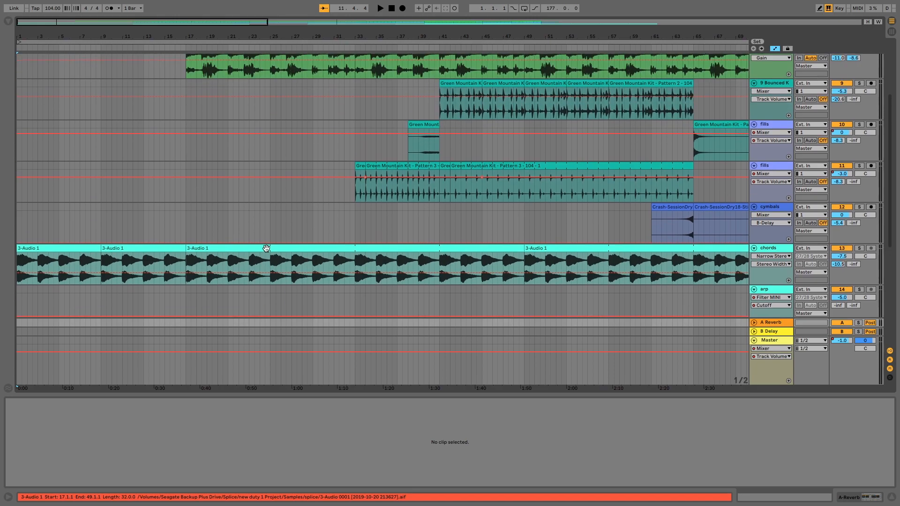
scroll("down", 3)
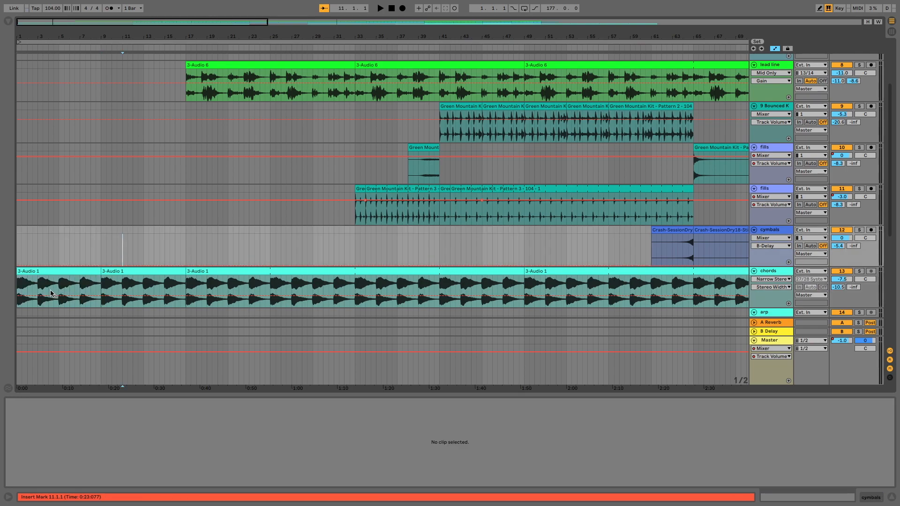
left_click(57, 290)
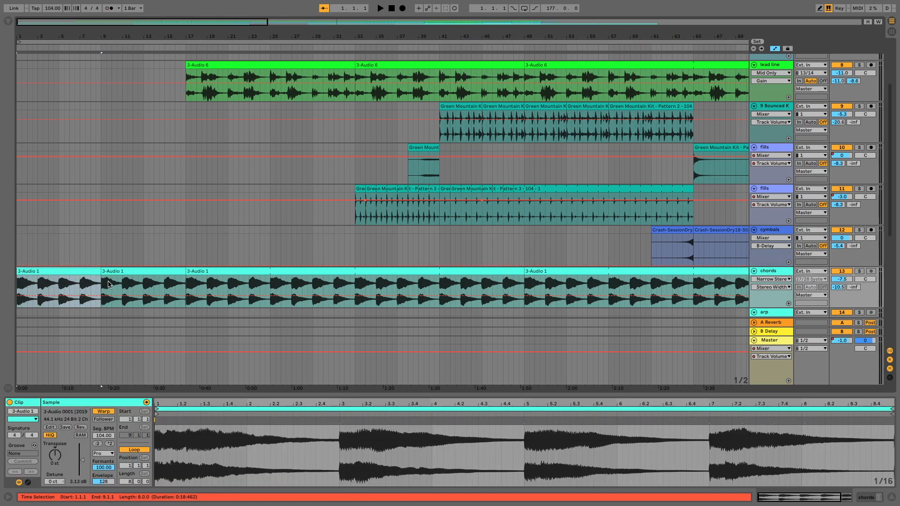
mouse_move(96, 232)
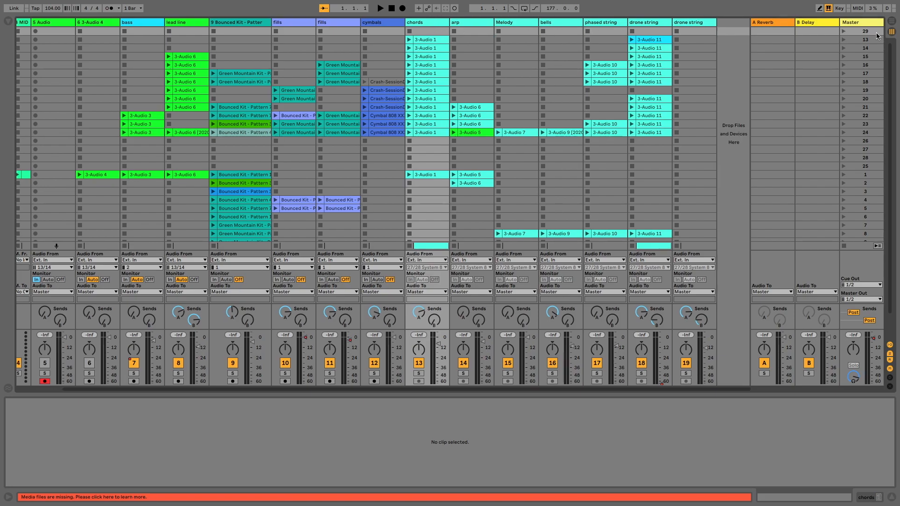
Step: In Session View, open the chords clip and launch the top scene to preview it
key("Tab")
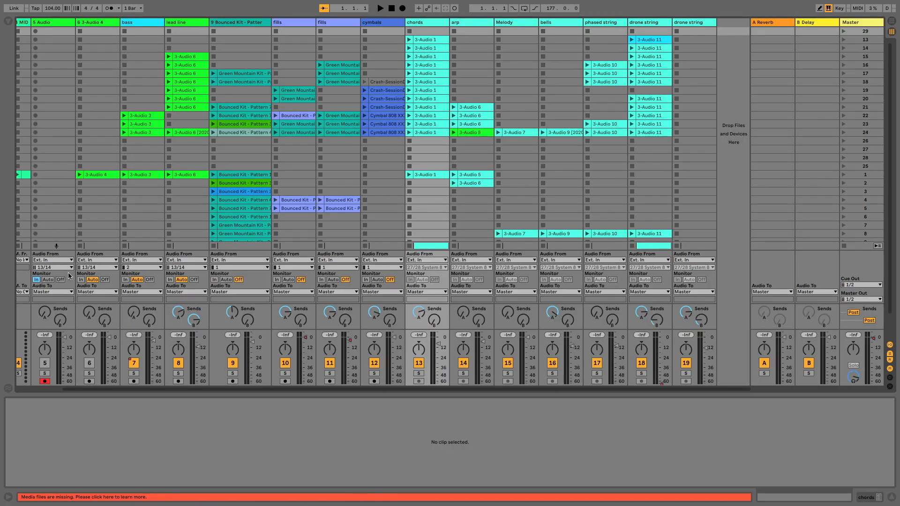
left_click(426, 31)
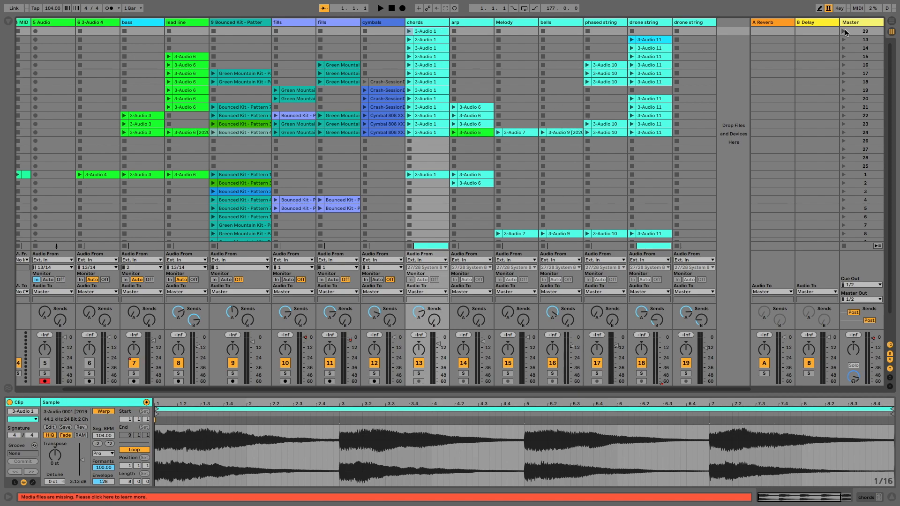
left_click(379, 8)
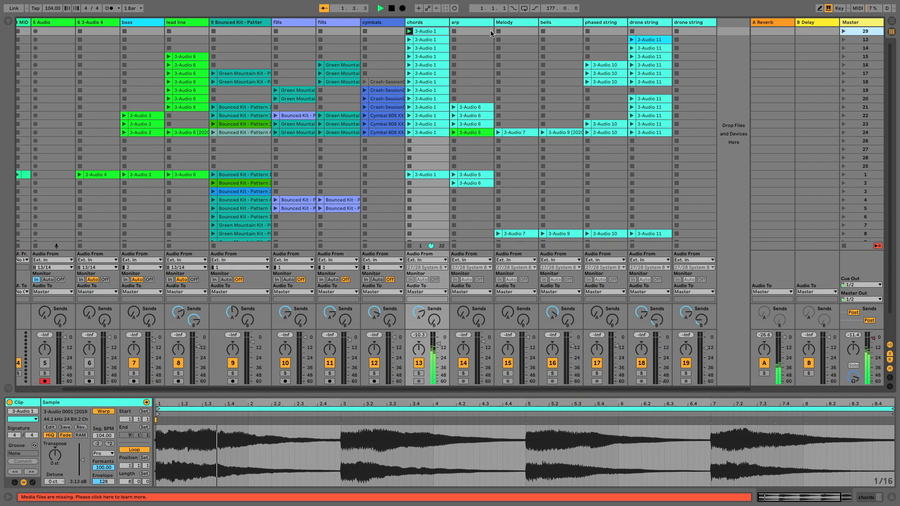
left_click(380, 8)
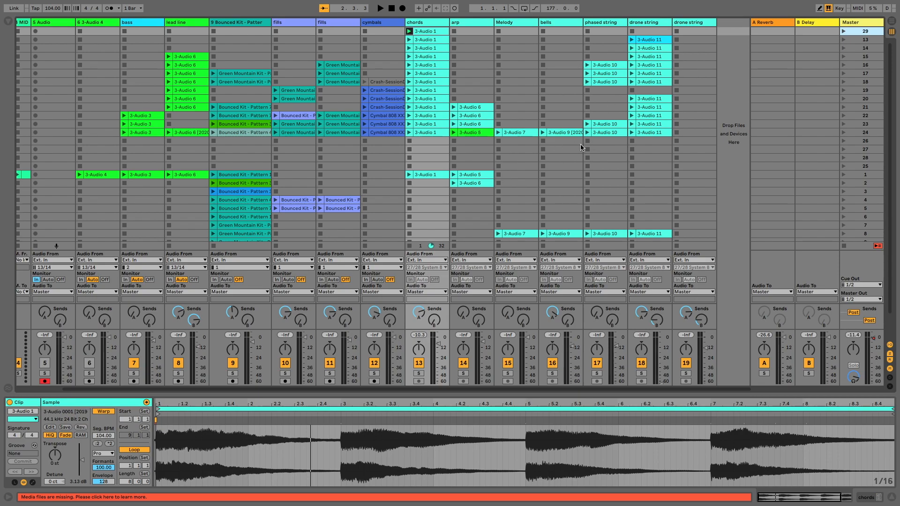
mouse_move(589, 158)
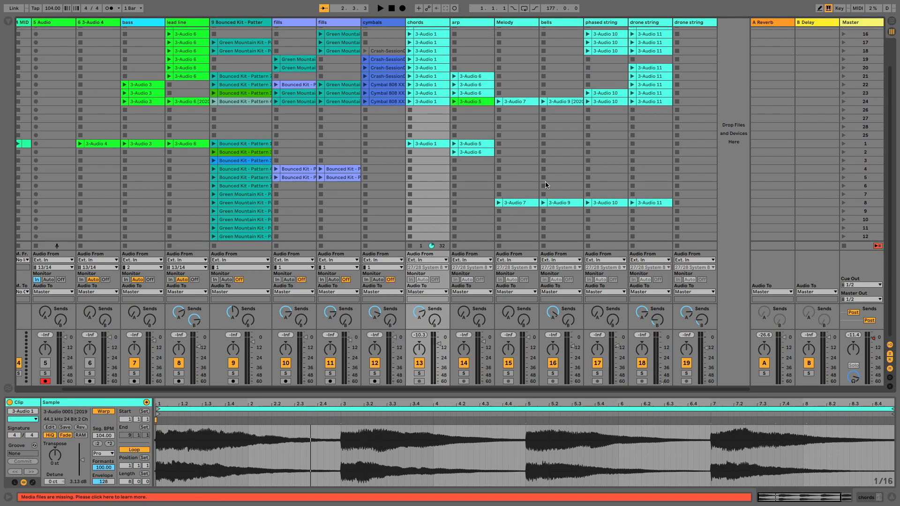
mouse_move(582, 123)
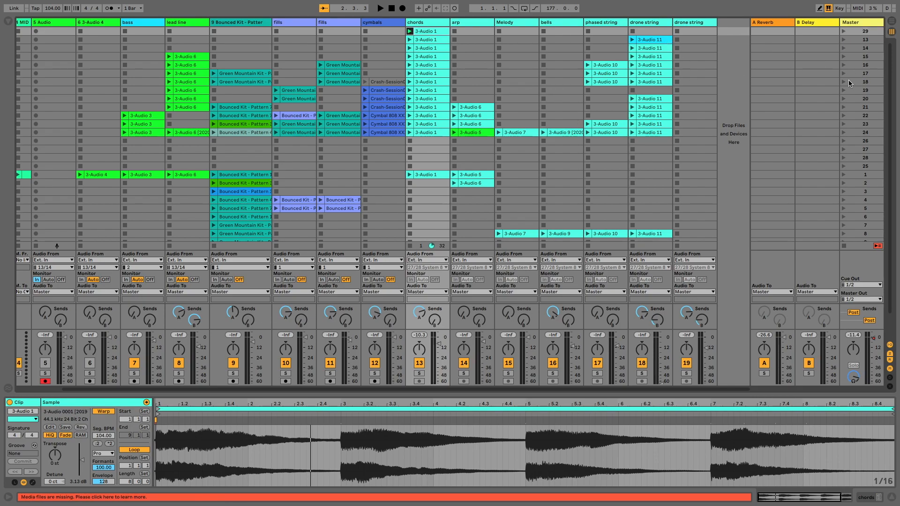
Step: Launch scene 18 so the session clips start playing
left_click(379, 7)
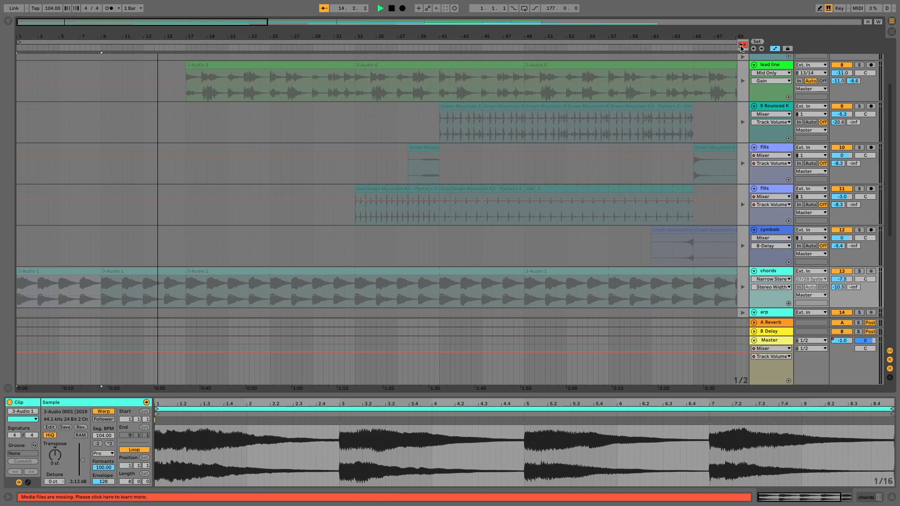
Step: Launch scene 18, stop playback, and open File > Export Audio/Video
left_click(379, 8)
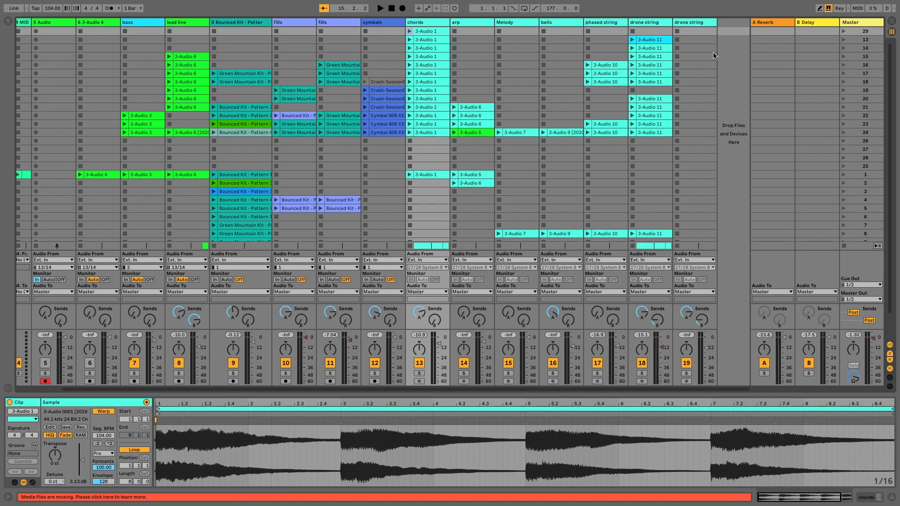
mouse_move(608, 26)
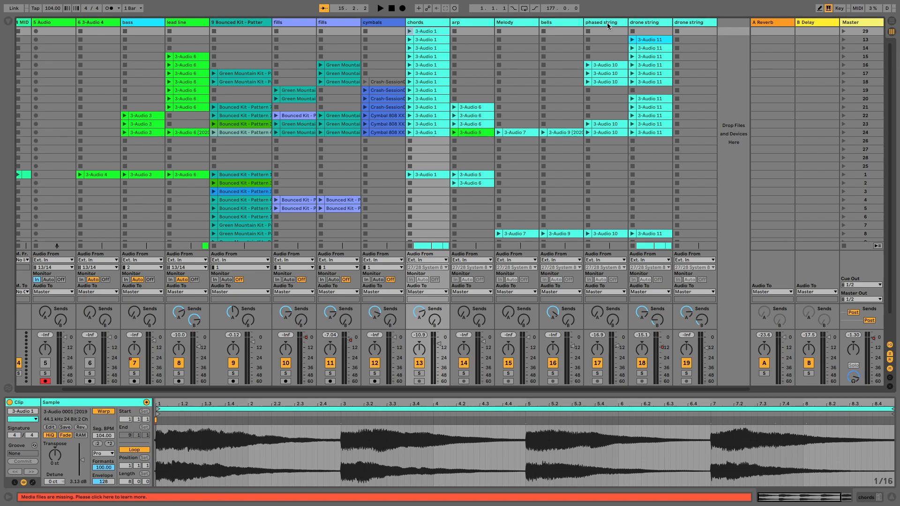
mouse_move(566, 66)
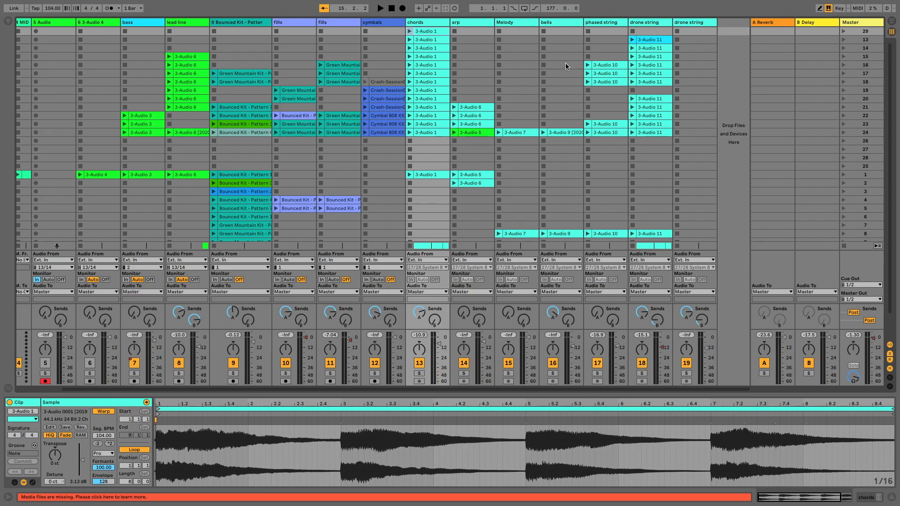
mouse_move(461, 63)
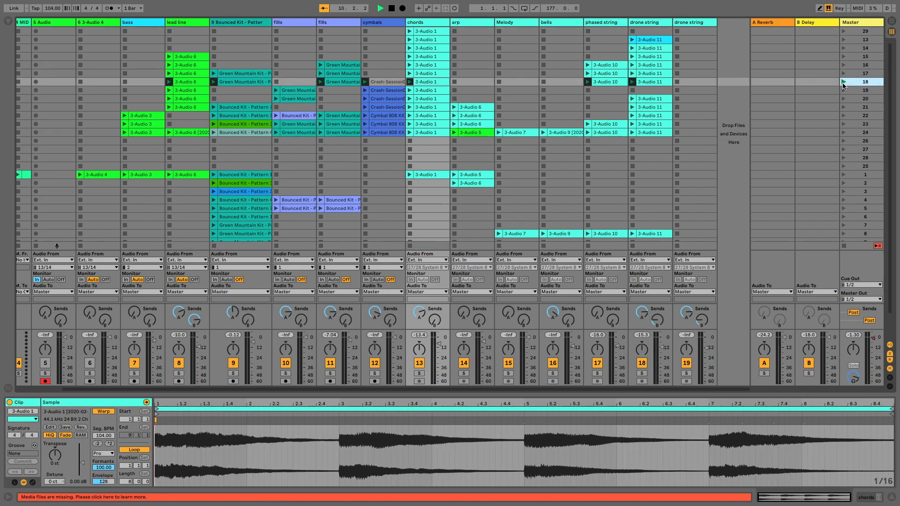
left_click(379, 7)
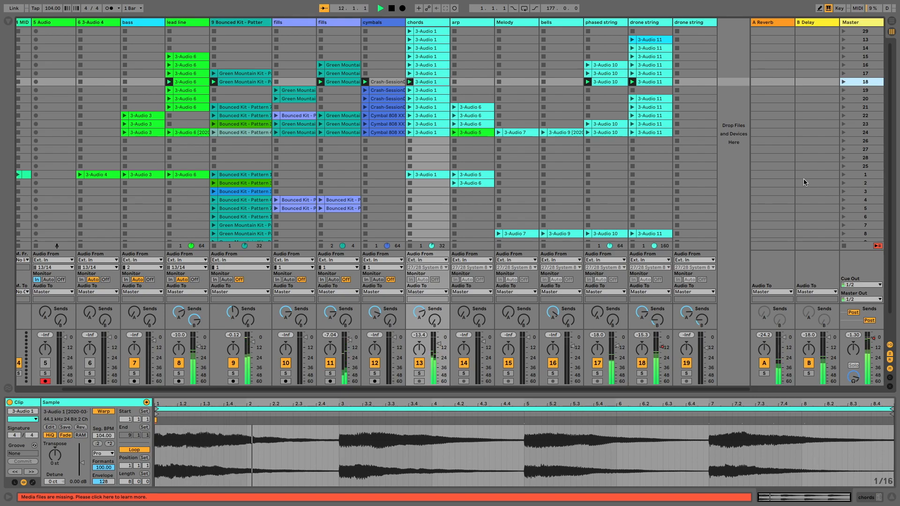
left_click(380, 8)
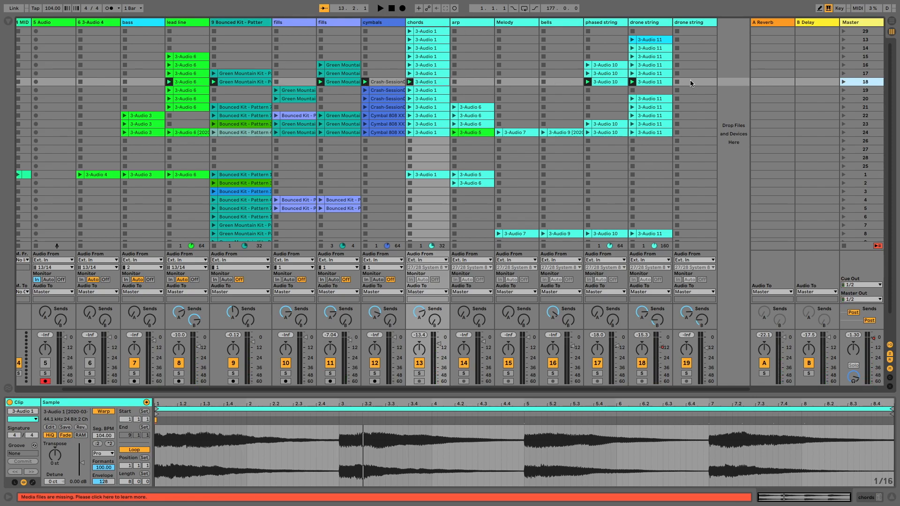
mouse_move(263, 30)
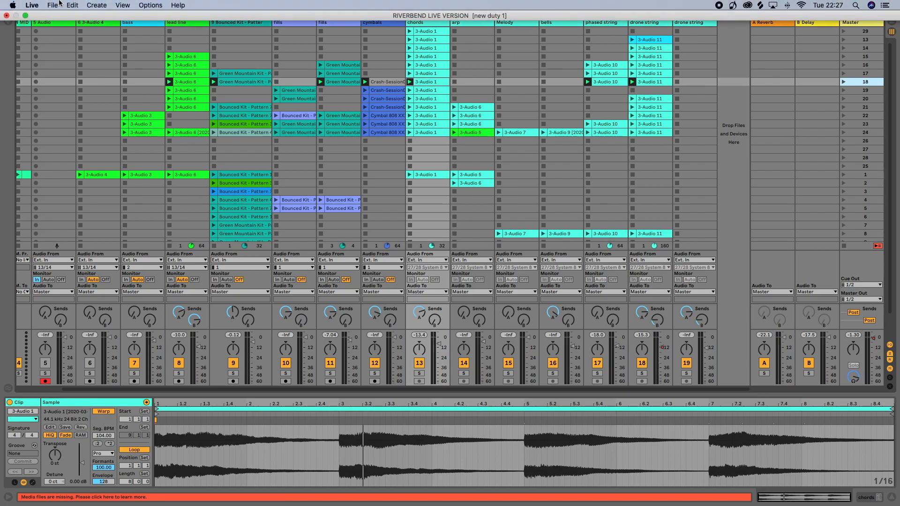
left_click(52, 5)
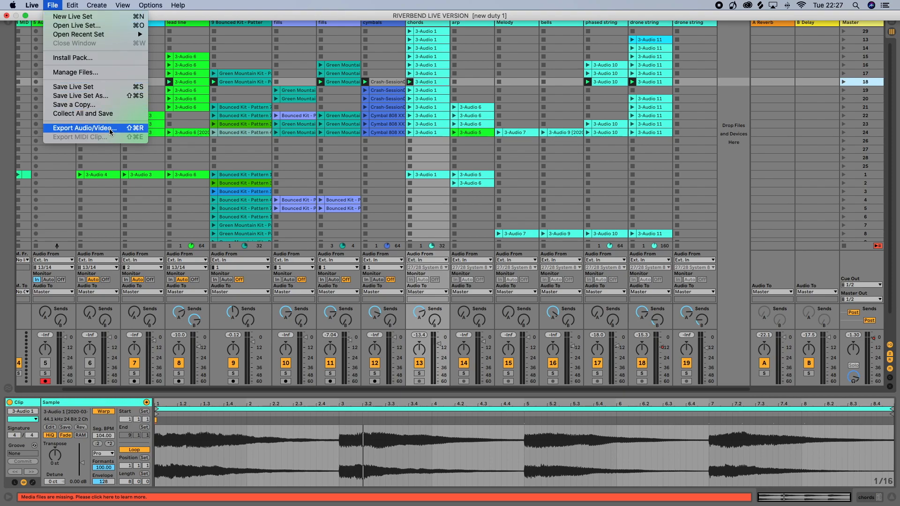
left_click(84, 127)
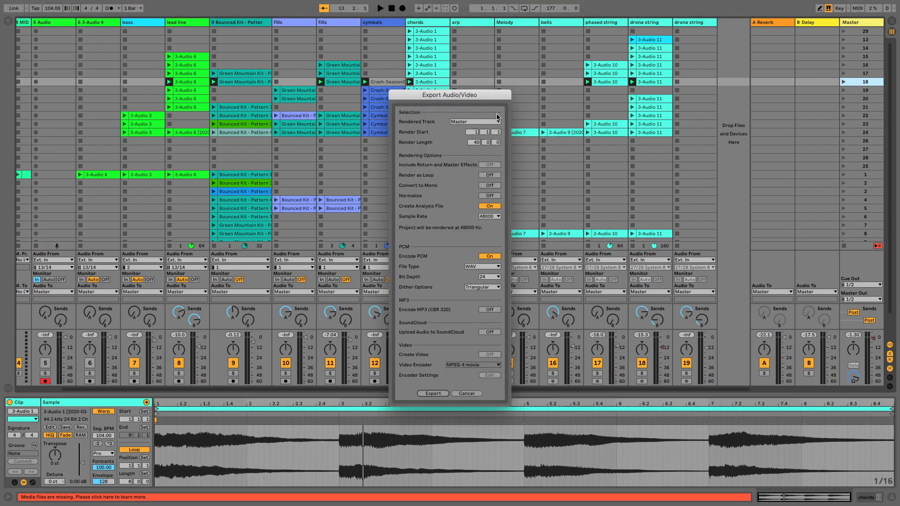
Step: Set Rendered Track to 'chords' in the export dialog
left_click(474, 120)
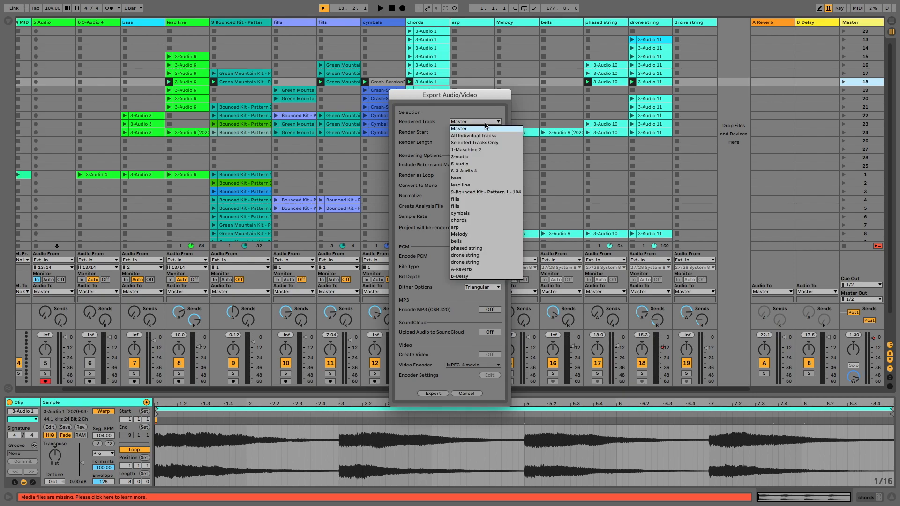
mouse_move(476, 171)
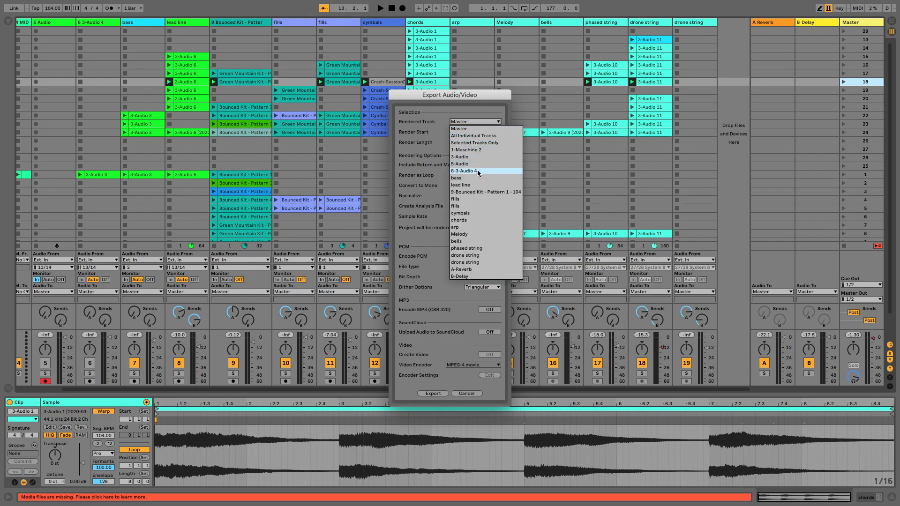
mouse_move(477, 191)
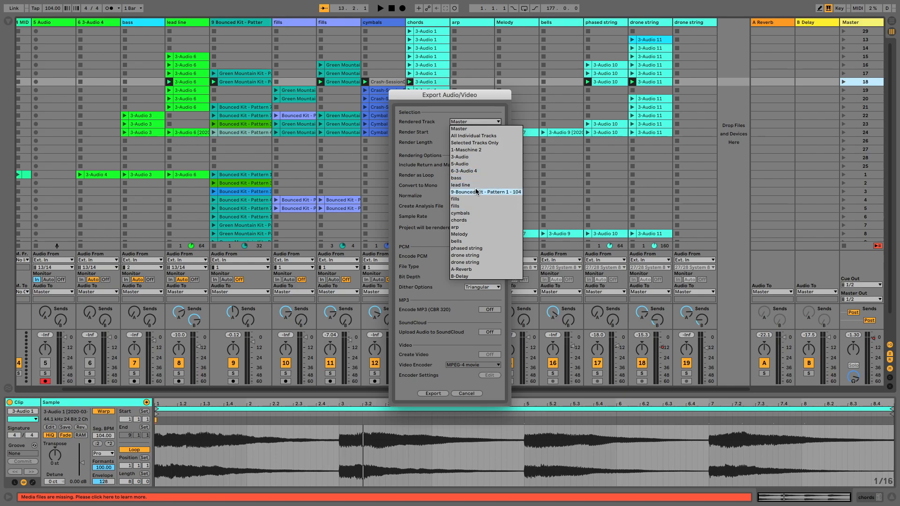
mouse_move(460, 184)
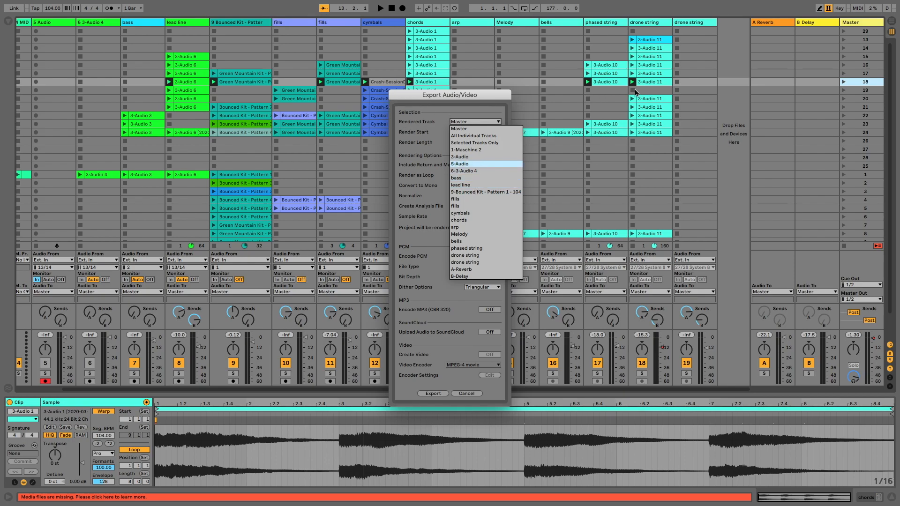
mouse_move(531, 90)
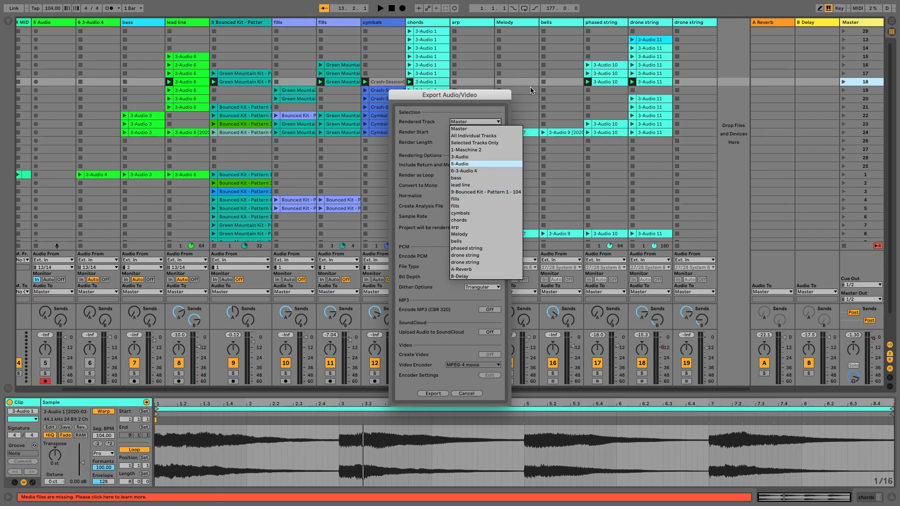
mouse_move(543, 107)
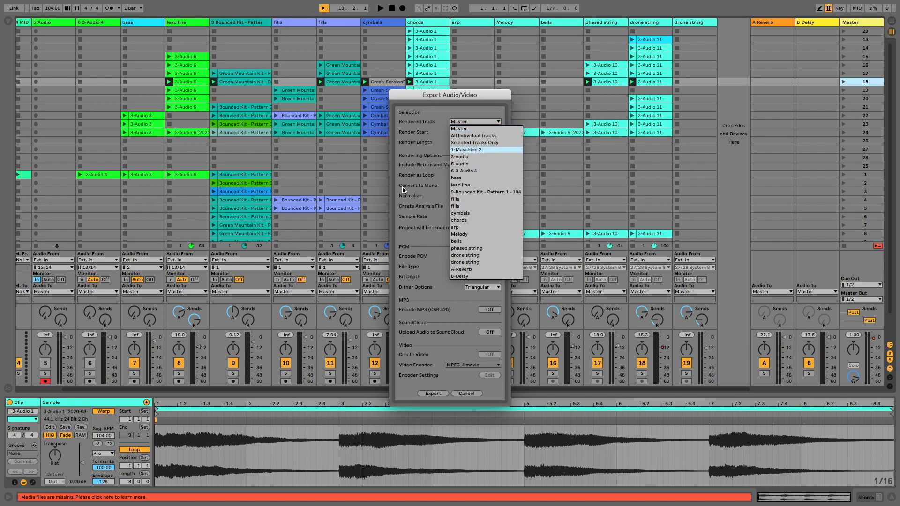
mouse_move(470, 156)
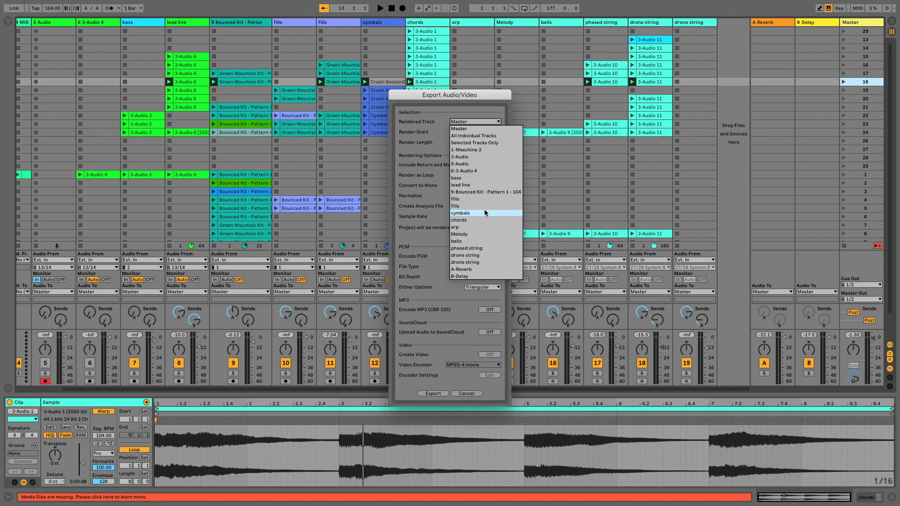
left_click(458, 219)
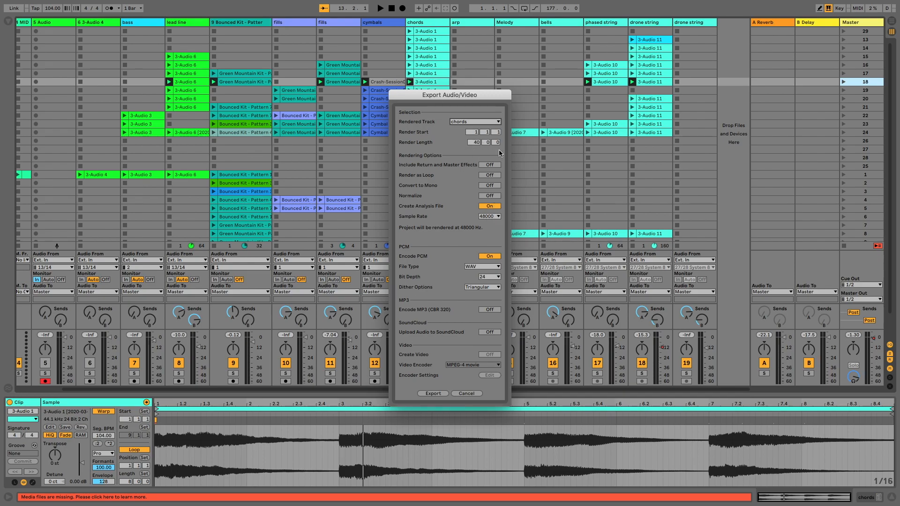
mouse_move(488, 148)
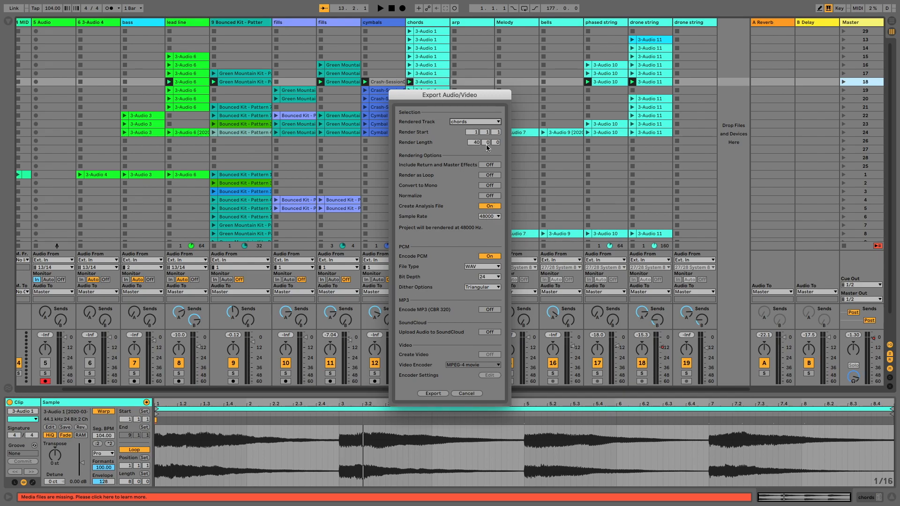
mouse_move(664, 69)
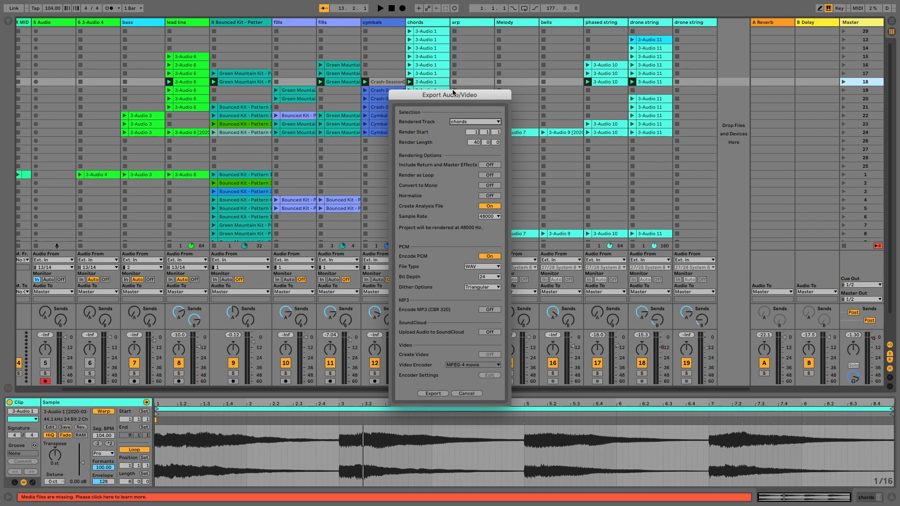
mouse_move(797, 425)
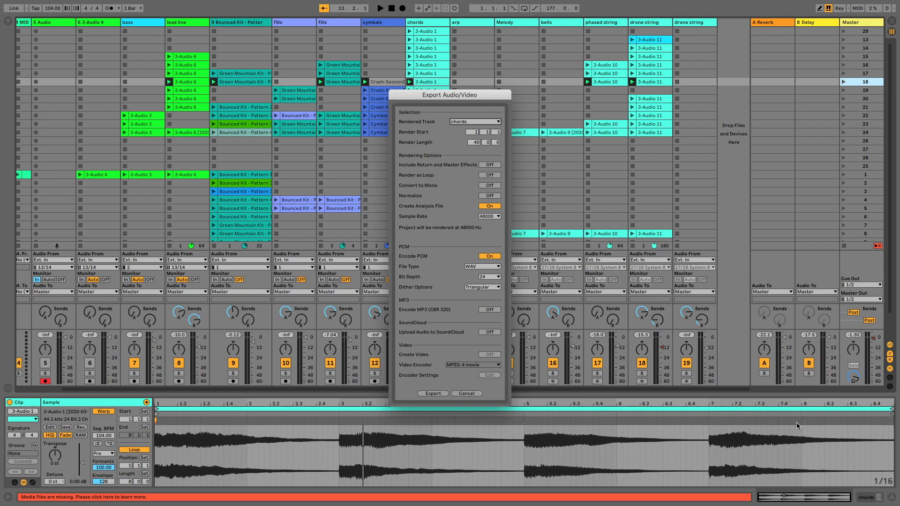
mouse_move(836, 417)
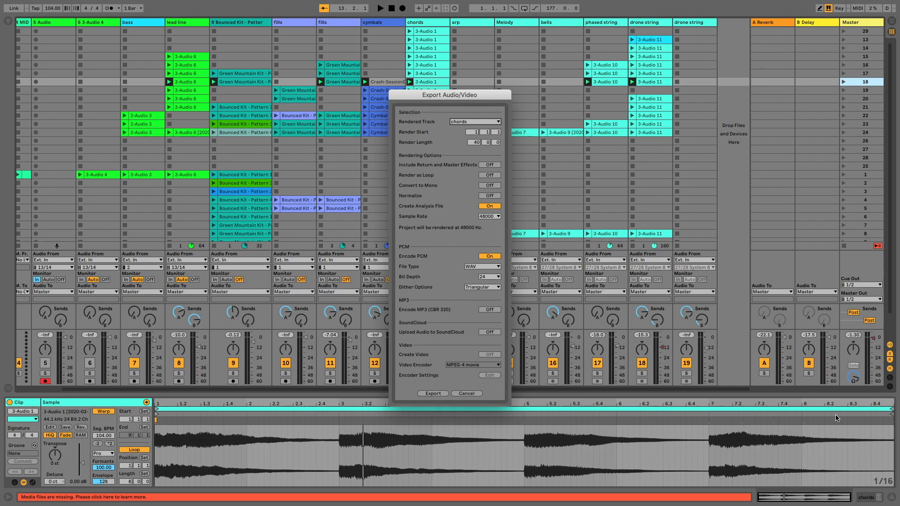
Step: Change the render length from 40 to 8 bars and click Export
left_click(475, 142)
type("8")
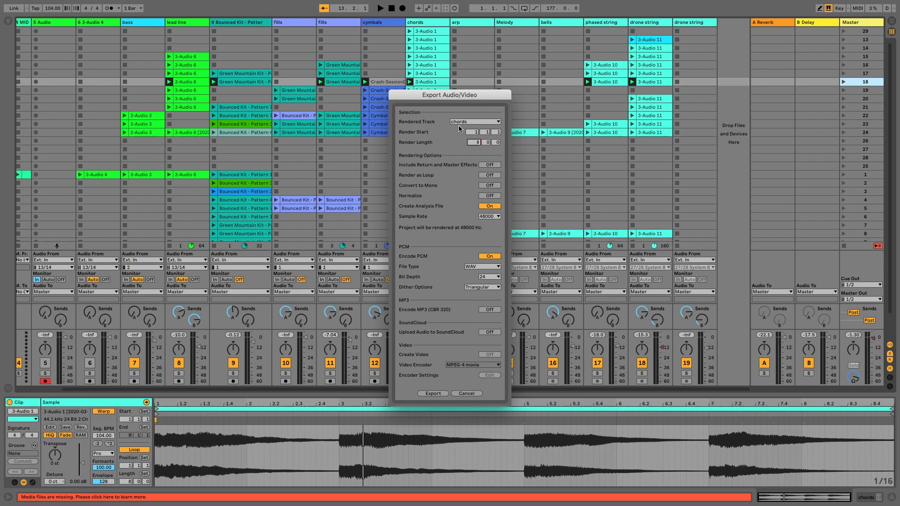
left_click(433, 393)
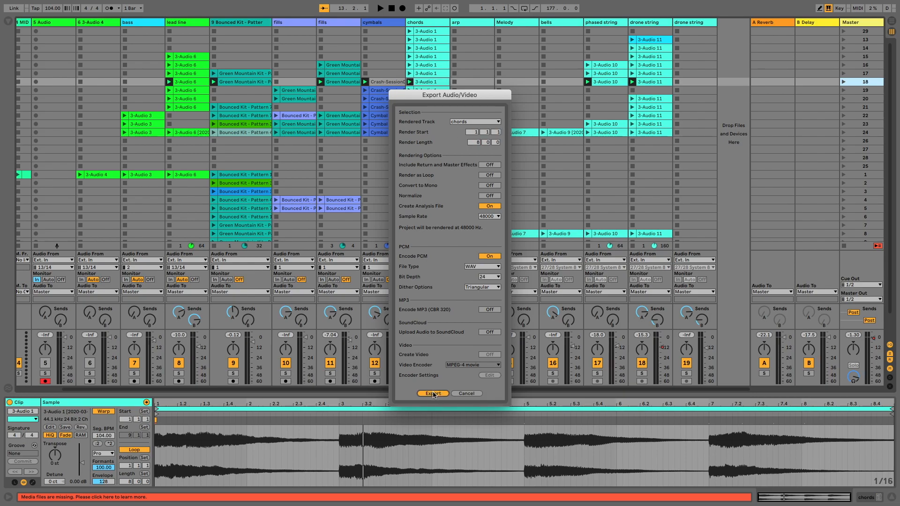
left_click(432, 393)
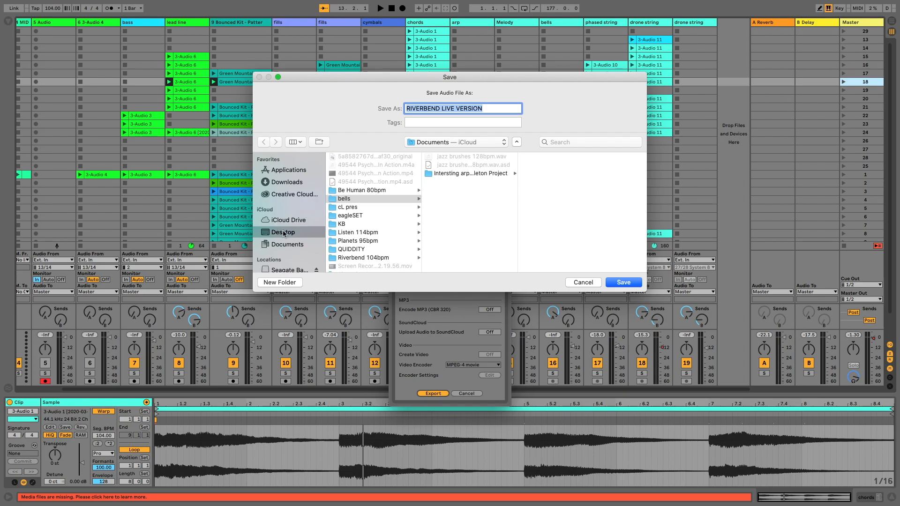
Step: Create a new Desktop folder named 'export' as the save location
left_click(279, 282)
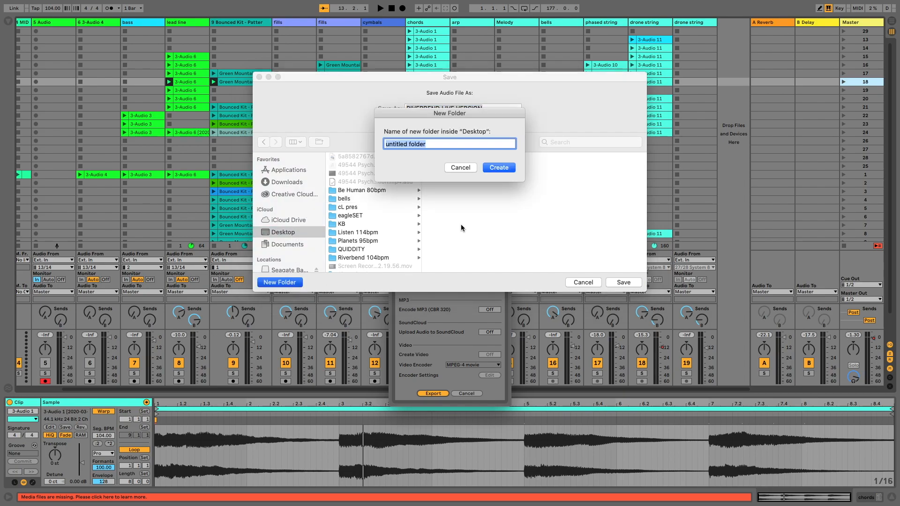
type("ex")
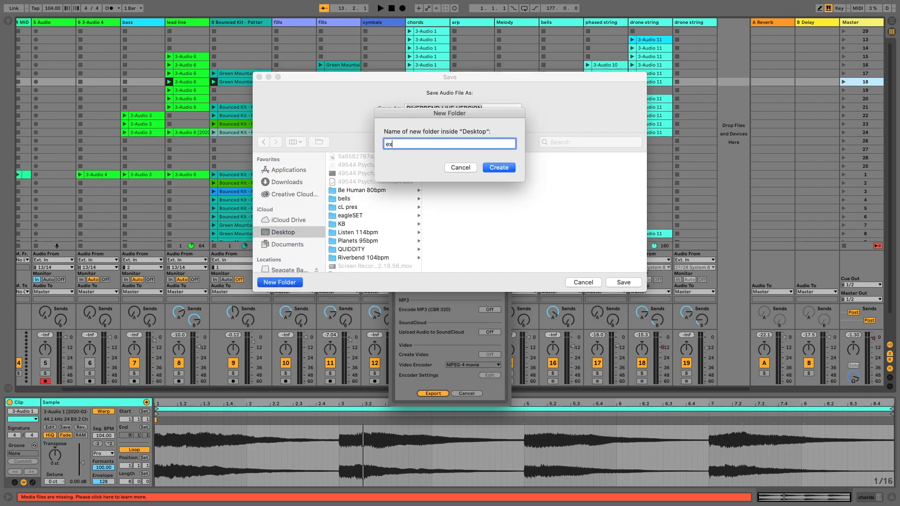
type("port")
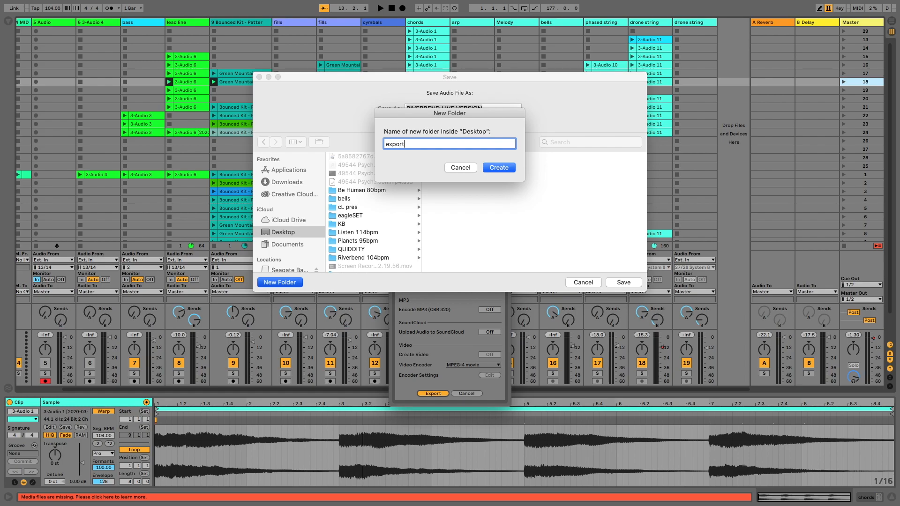
left_click(498, 167)
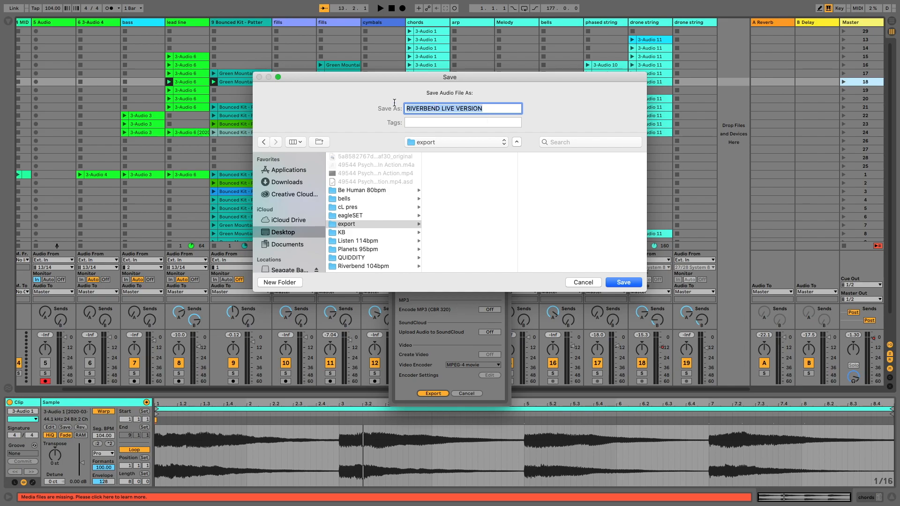
Step: Name the file 'chords 104bpm' and save it to start rendering
type("chord")
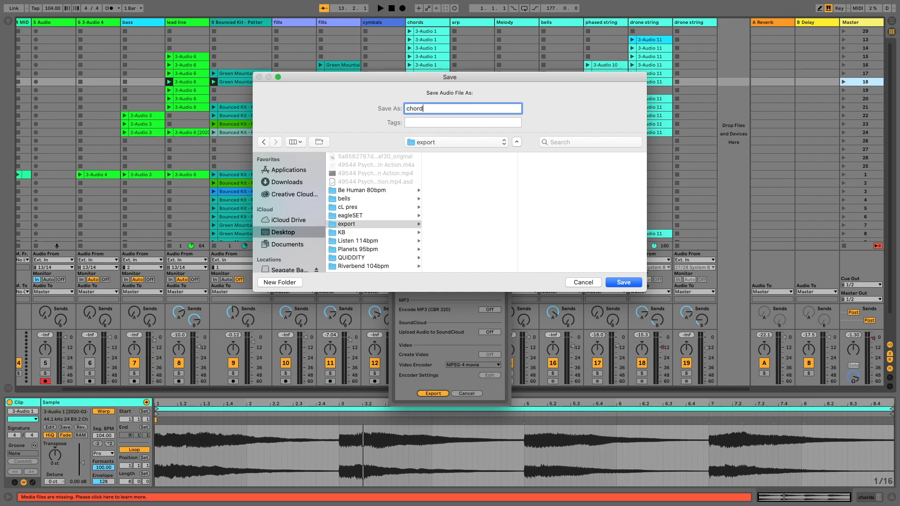
type("s")
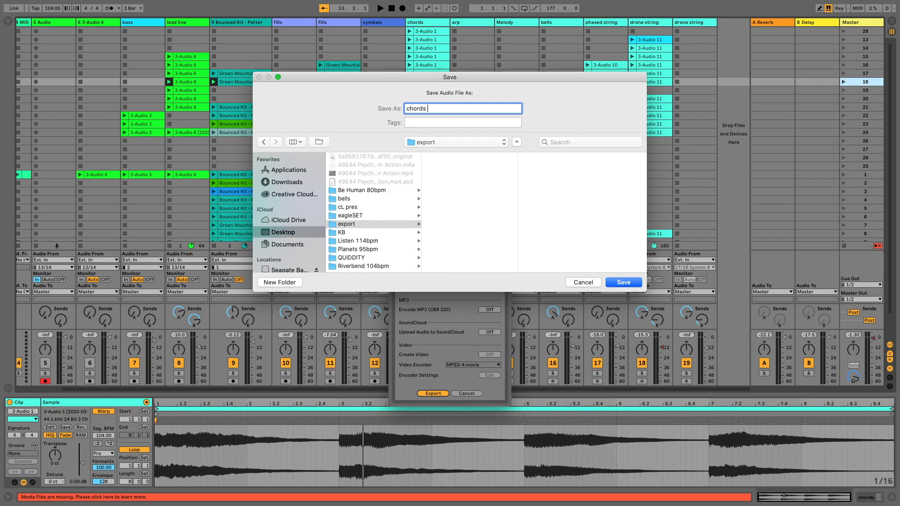
type("104bpm")
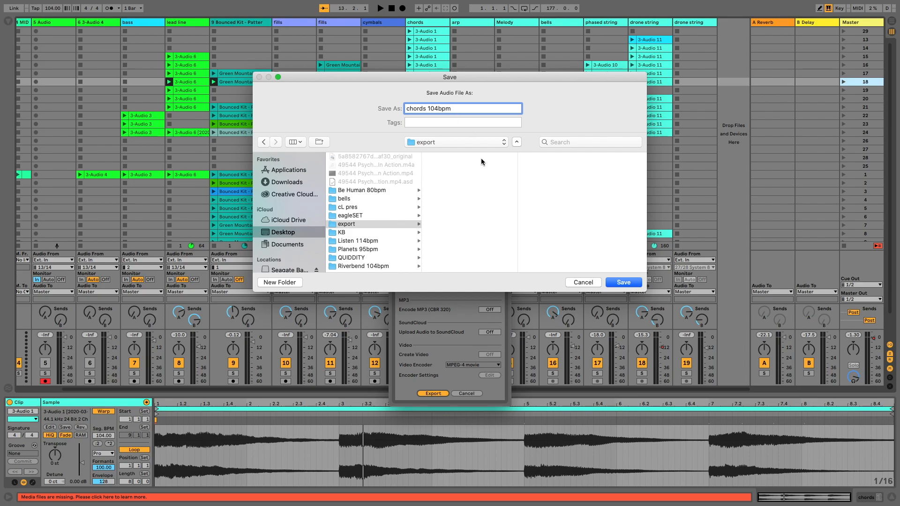
left_click(622, 282)
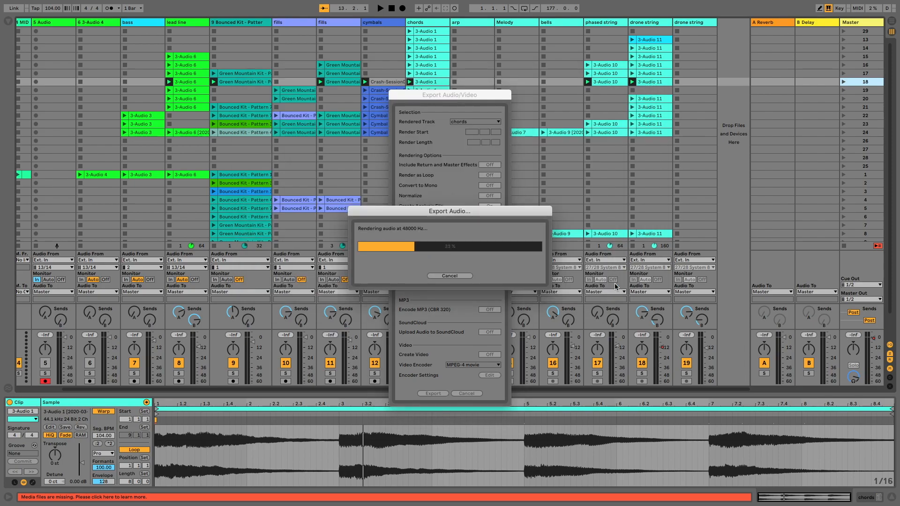